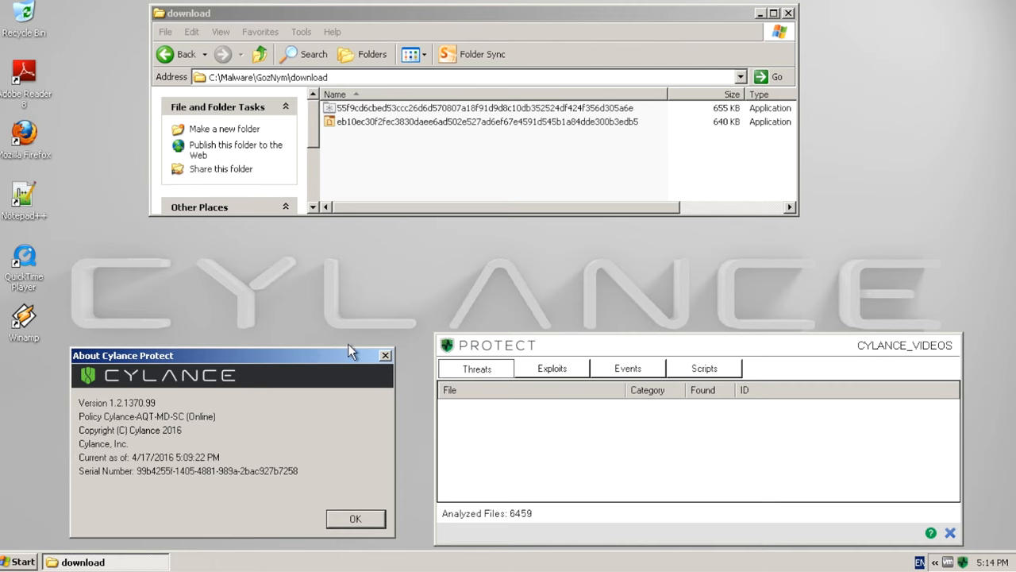
pyautogui.moveTo(596, 119)
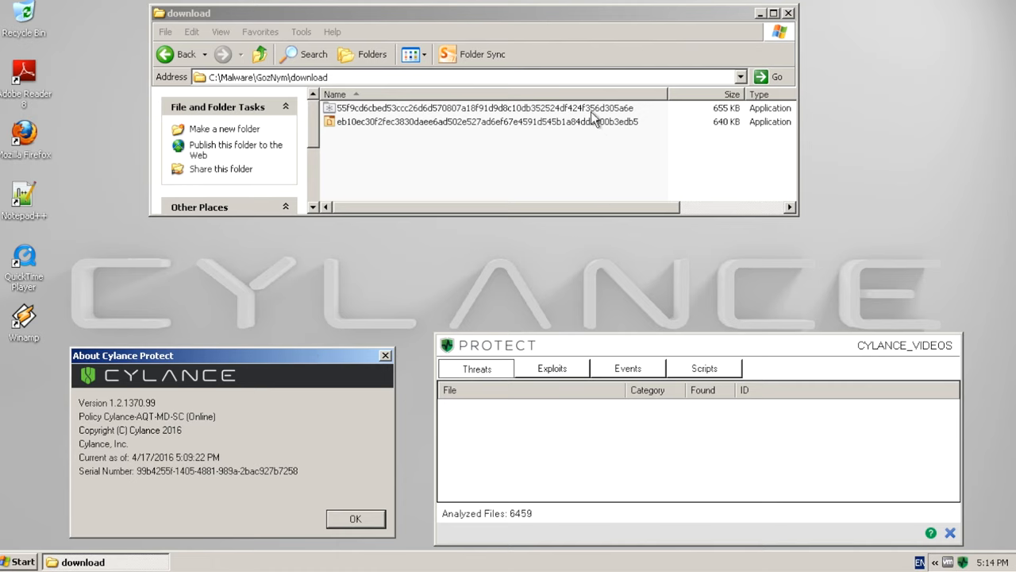
# Select the first GozNym sample so both files get quarantined, then view the quarantine events log.
pyautogui.click(484, 108)
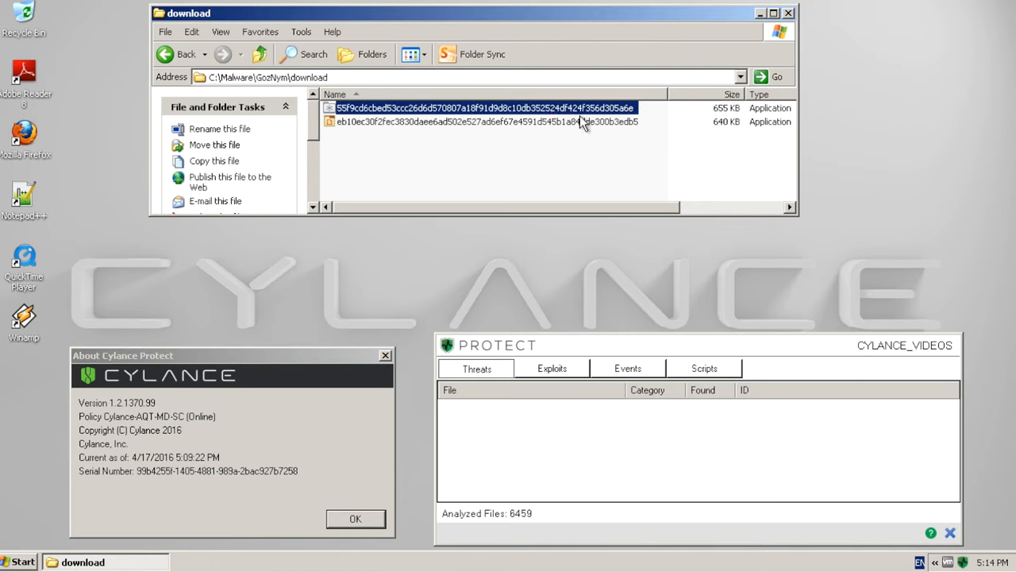
pyautogui.moveTo(588, 115)
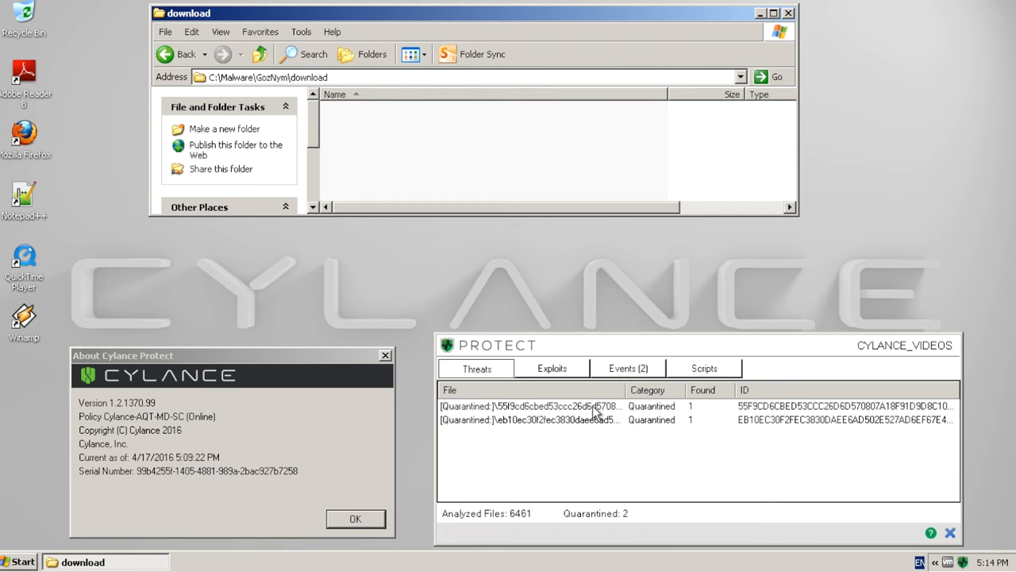
pyautogui.click(628, 368)
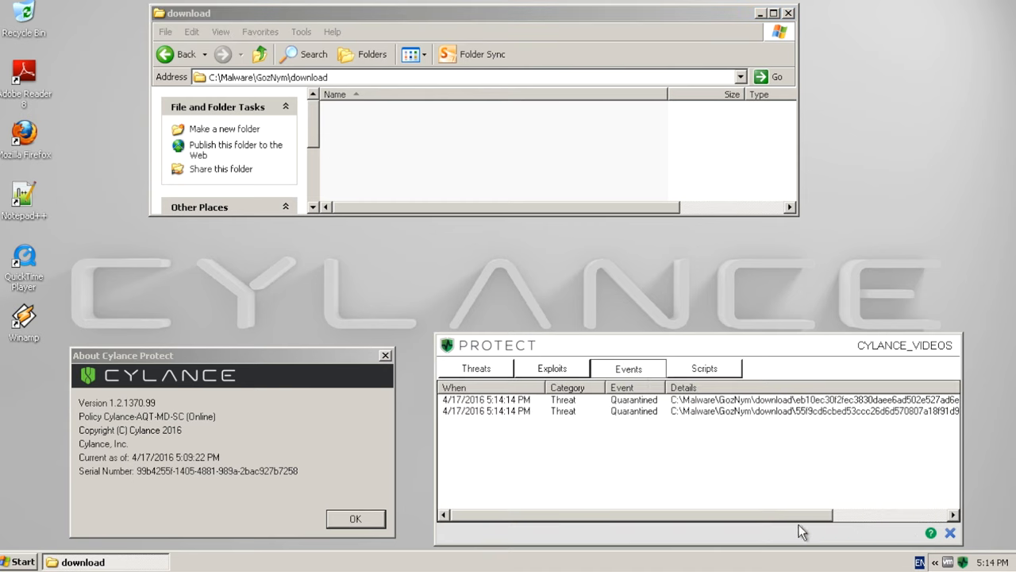